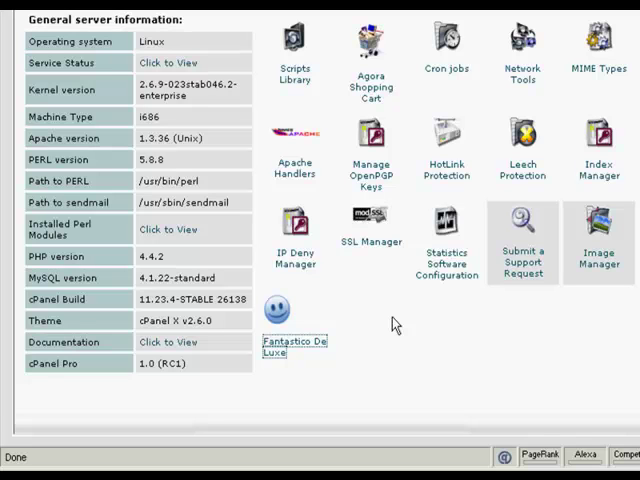
mouse_move(294, 347)
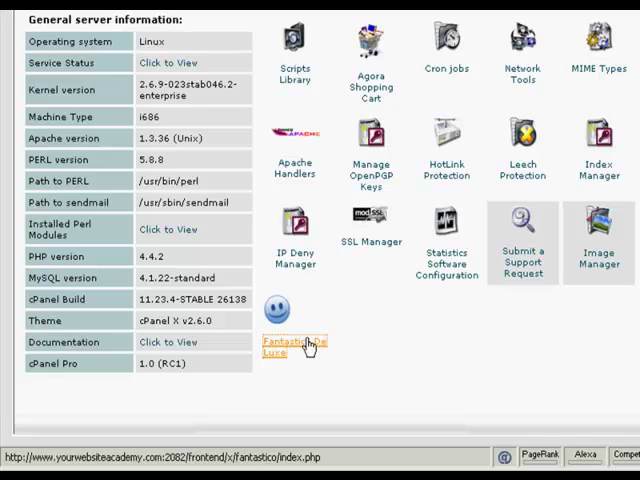
mouse_move(372, 342)
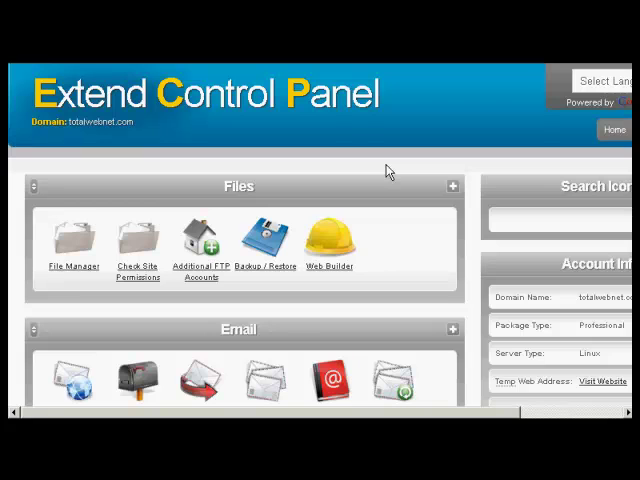
mouse_move(437, 172)
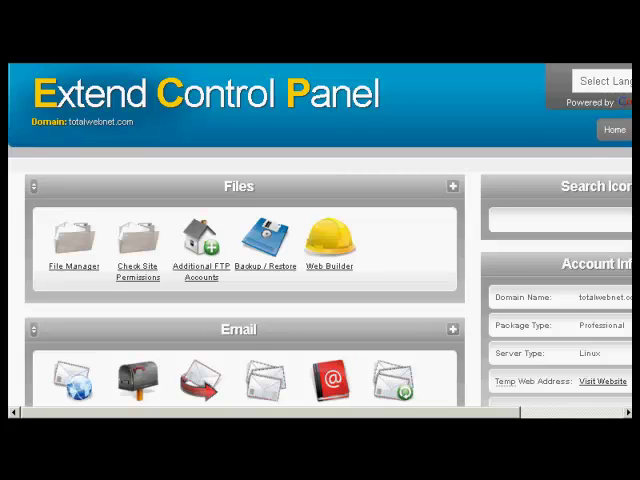
Step: Scroll the control panel home page down to the CGI Scripts installers
scroll(down, 3)
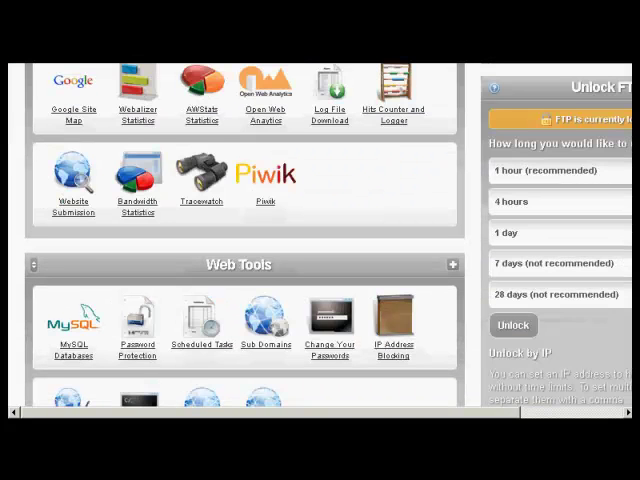
scroll(down, 3)
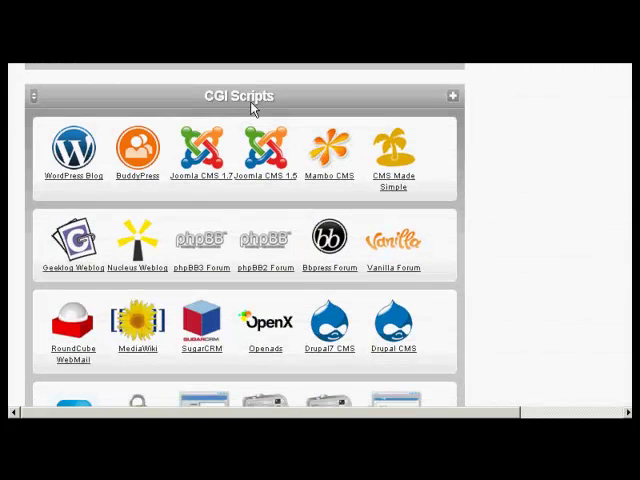
mouse_move(78, 190)
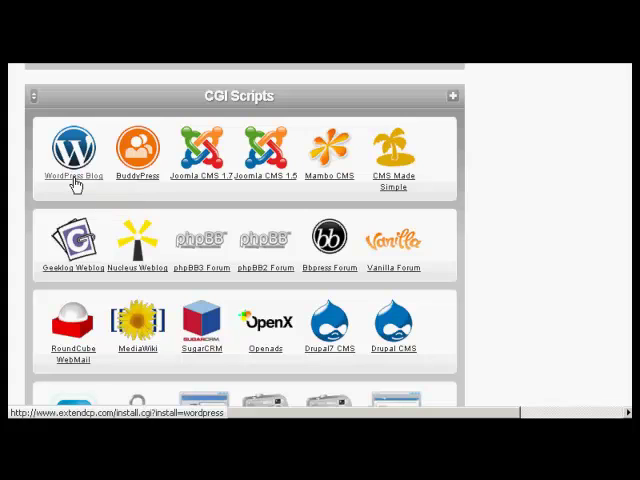
Step: Open the WordPress Blog installer and enter 'blog' as the installation directory
click(72, 148)
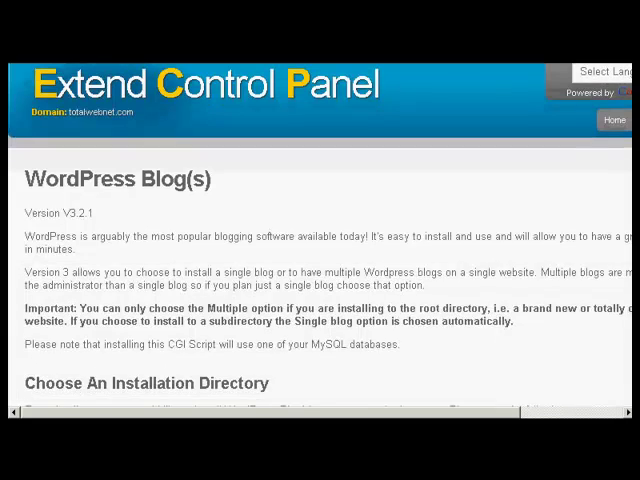
scroll(down, 3)
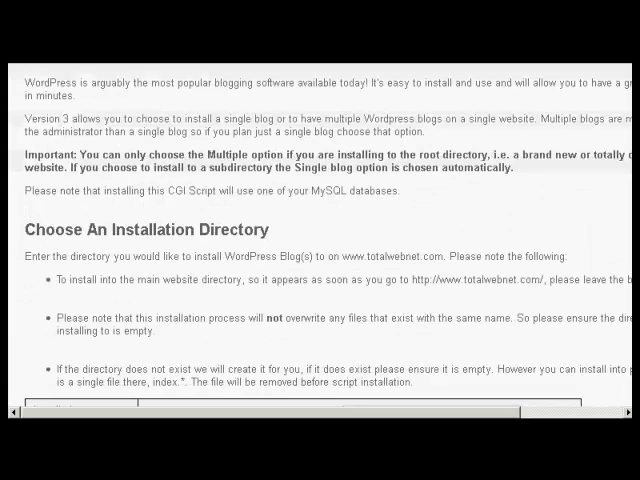
scroll(down, 3)
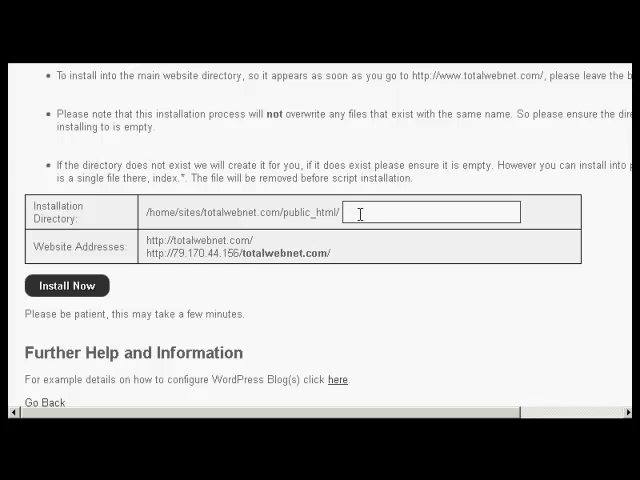
text(blo)
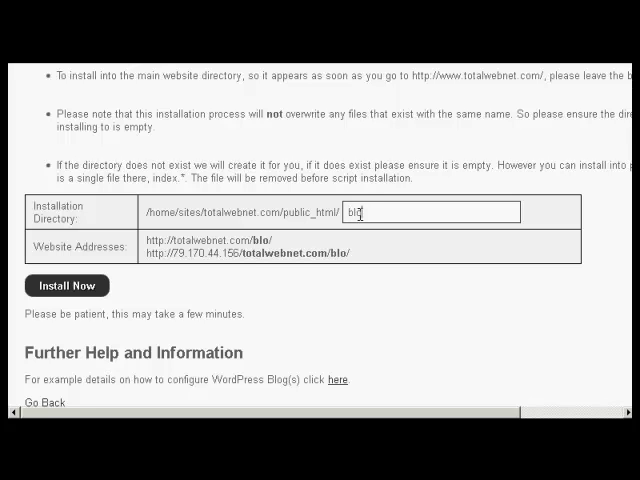
text(g)
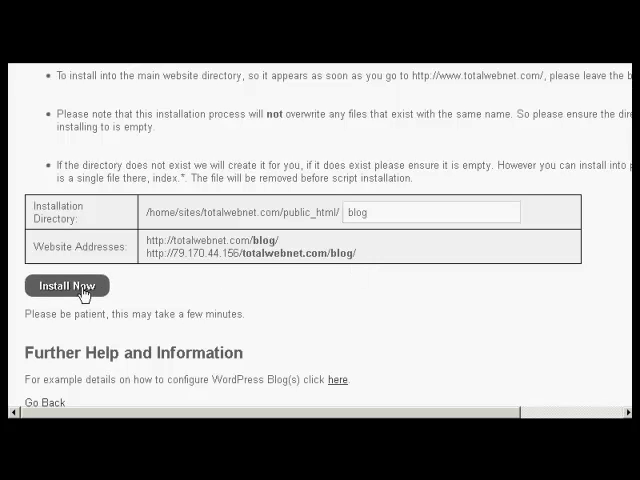
Step: Run Install Now and view the totalwebnet.com/blog/ completion confirmation
click(67, 285)
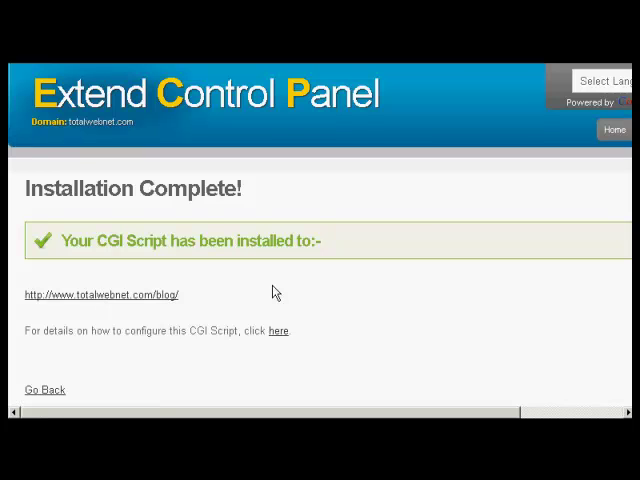
mouse_move(295, 291)
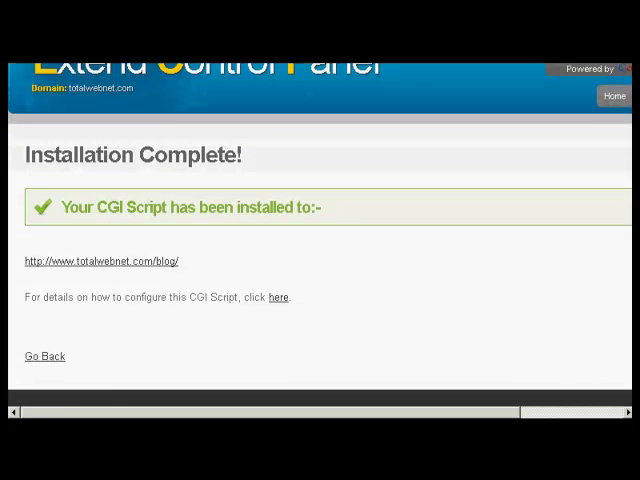
scroll(down, 3)
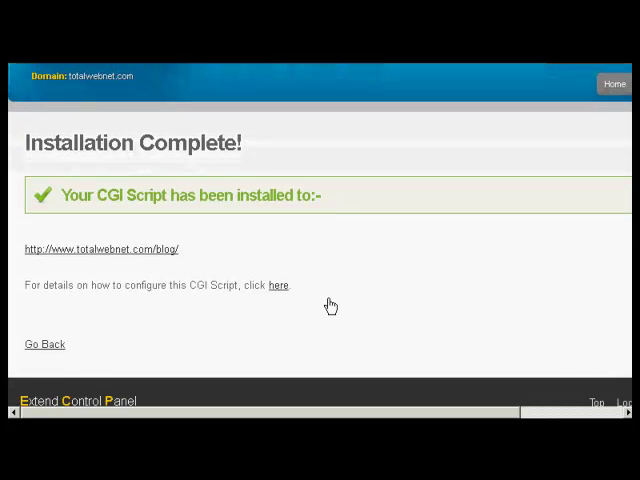
mouse_move(277, 291)
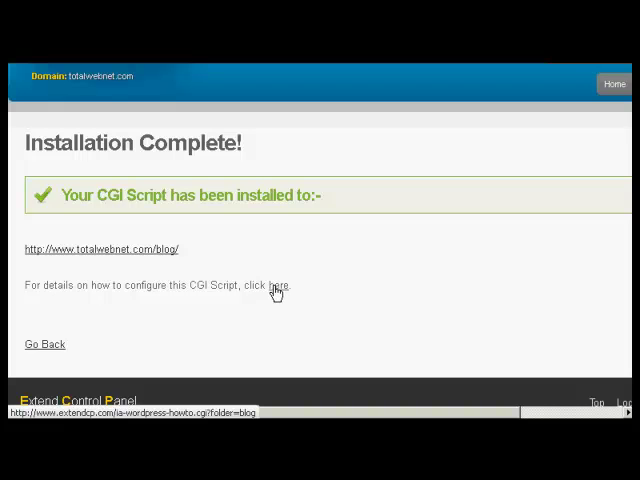
Step: Open the WordPress How To guide and read the configuration details and /blog/ address
click(277, 287)
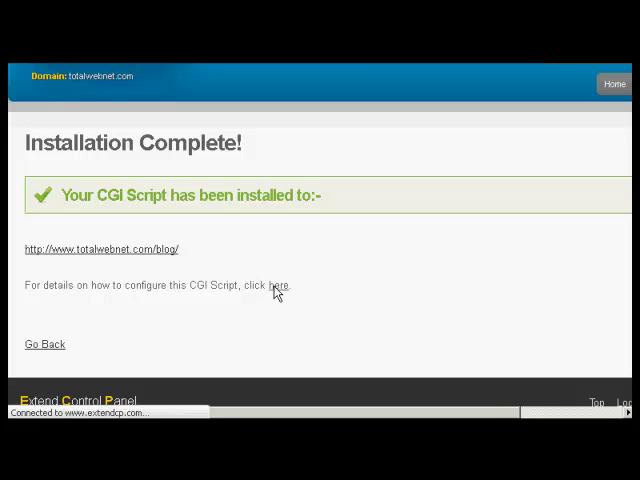
click(264, 286)
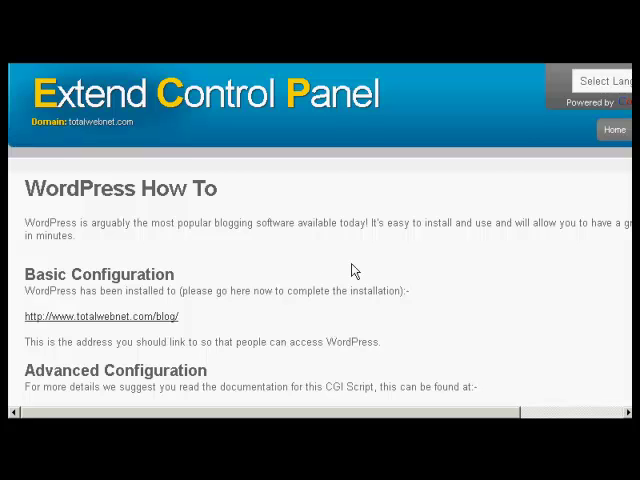
scroll(down, 3)
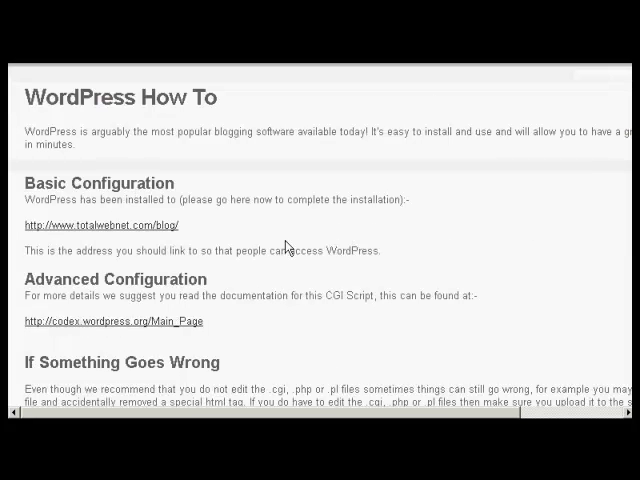
mouse_move(358, 218)
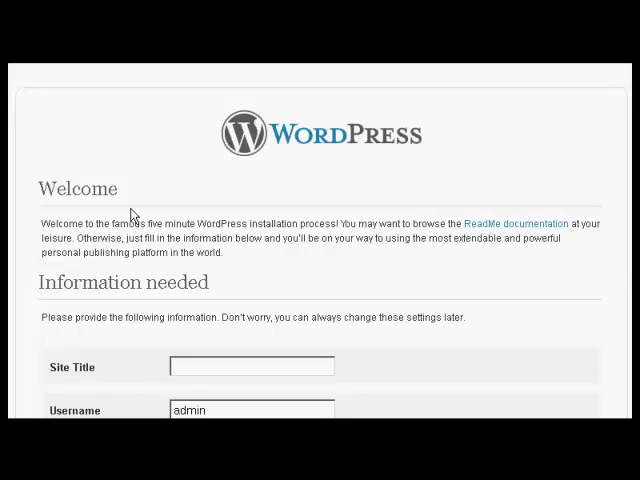
Step: Enter 'Sam's Blog' as the site title
scroll(down, 3)
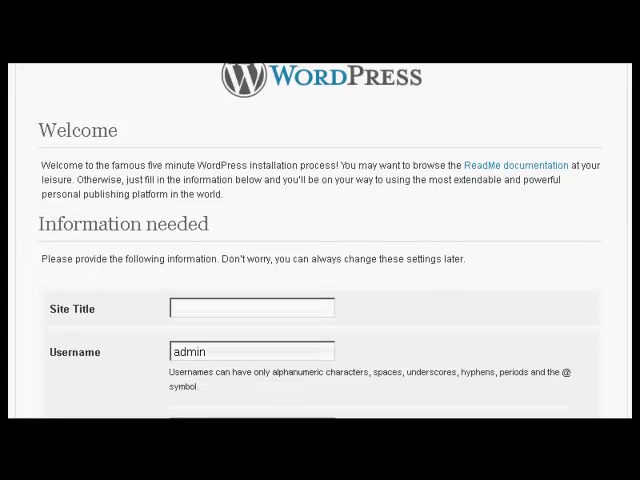
scroll(down, 3)
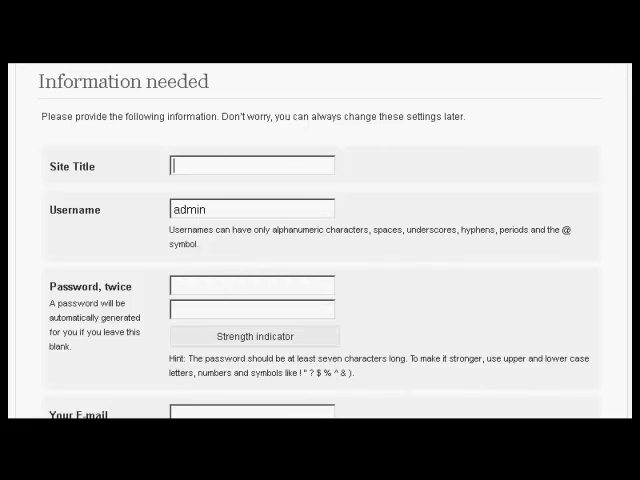
text(Sam's)
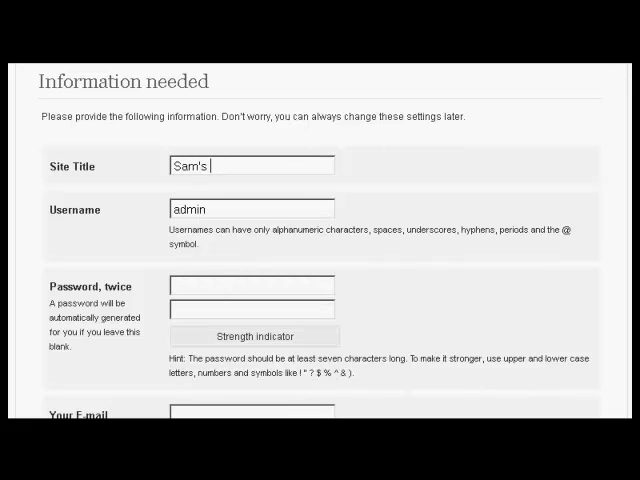
text(Blog)
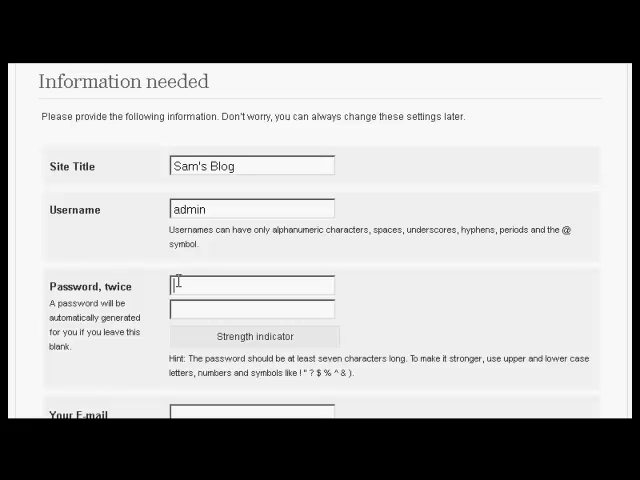
Step: Enter the admin password in both password fields
text(a)
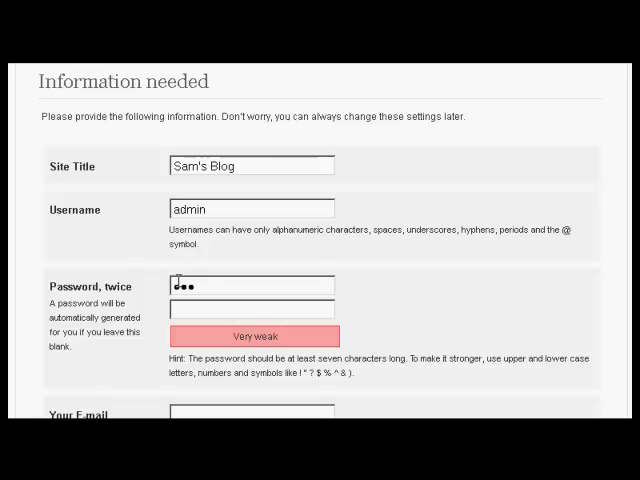
text(•)
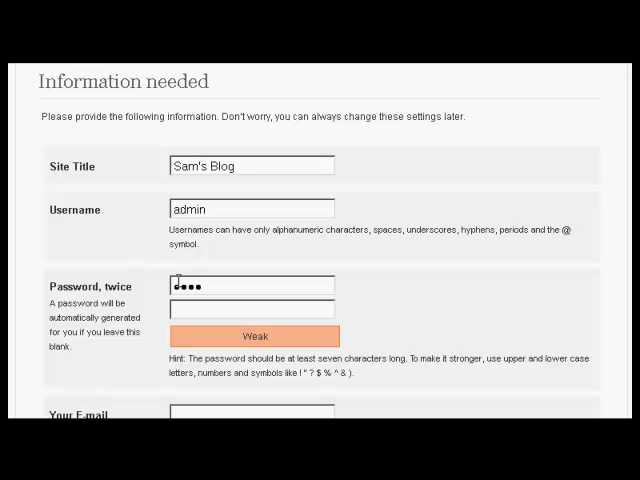
key(backspace)
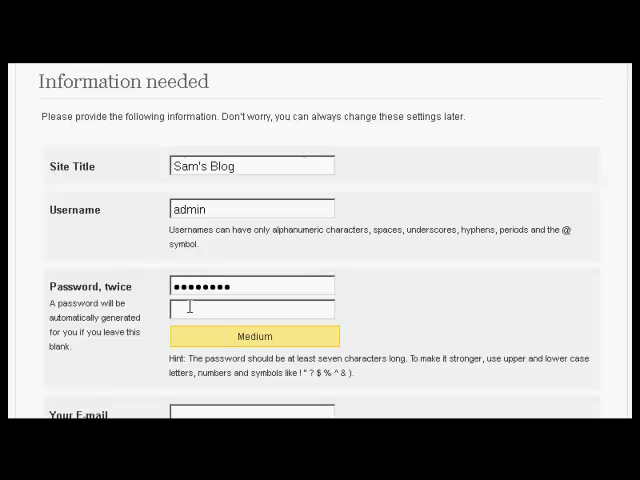
text(••••)
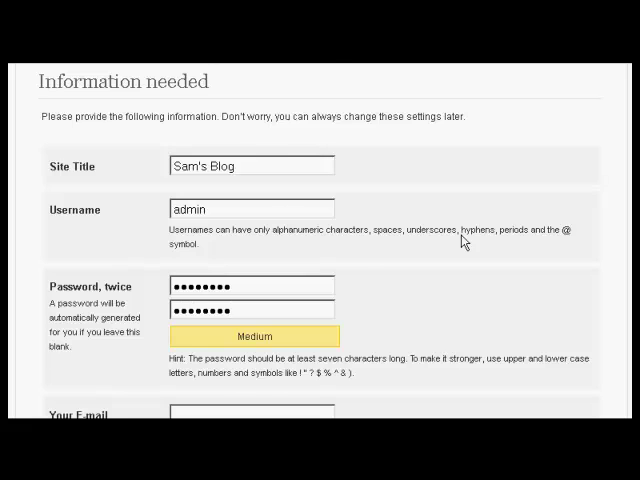
scroll(down, 3)
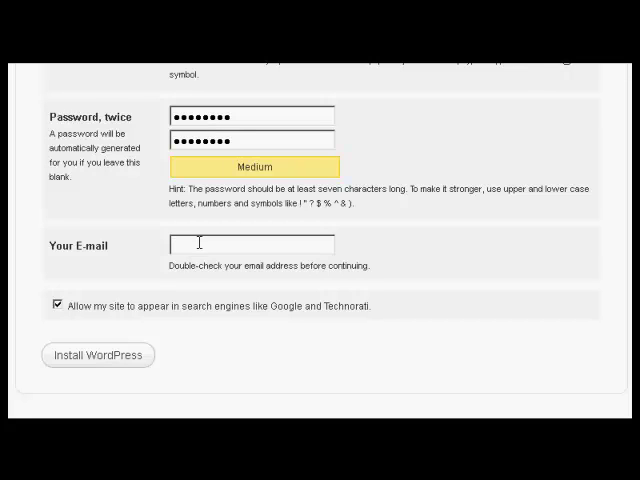
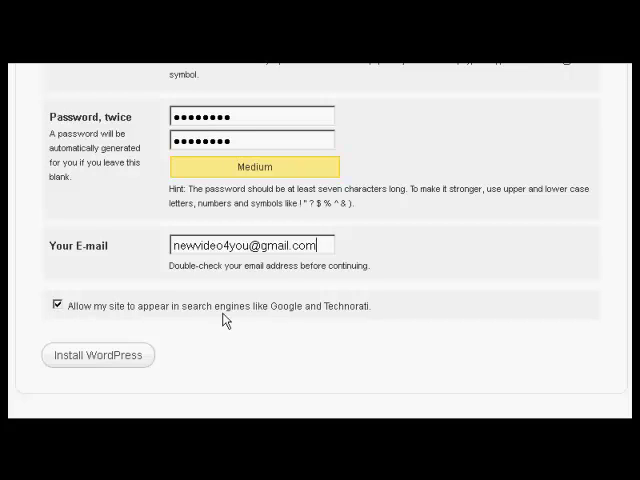
mouse_move(108, 363)
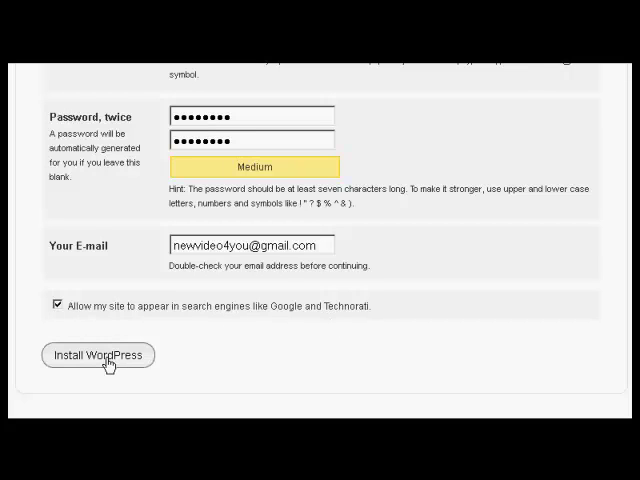
Step: Submit the installation form and continue from the success page to login
click(98, 355)
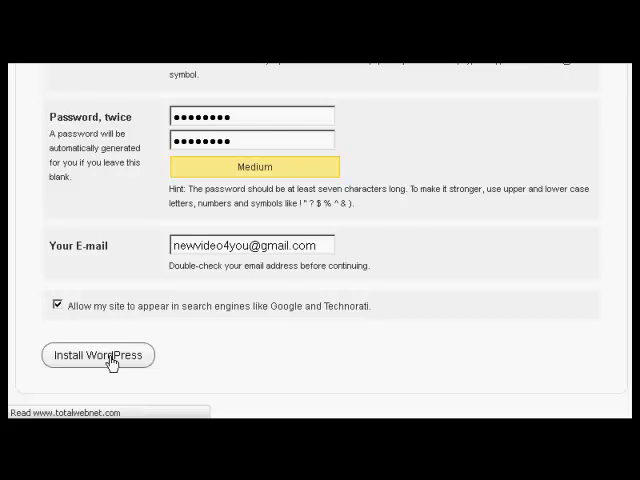
click(98, 355)
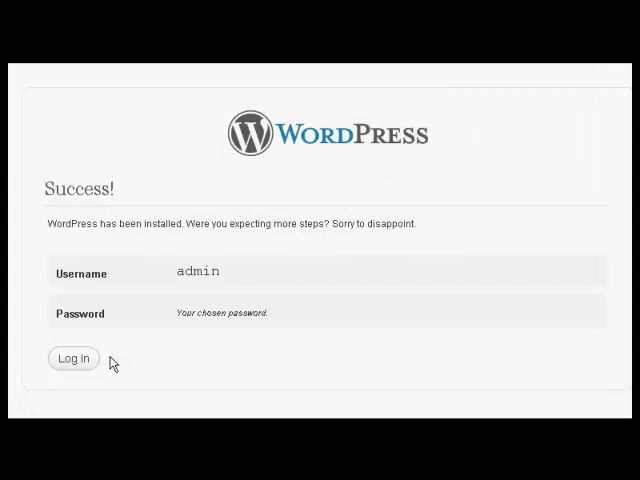
mouse_move(74, 358)
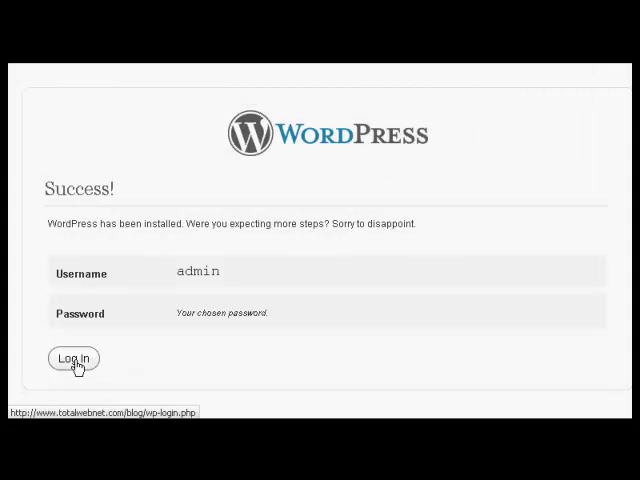
click(75, 358)
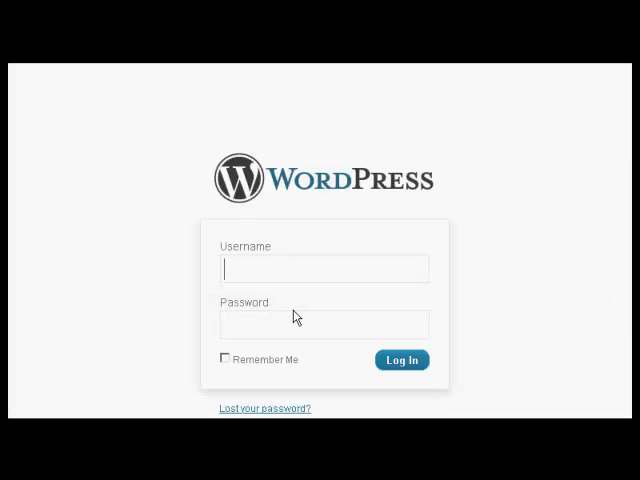
Step: Sign in as admin with the password to reach the Dashboard
text(admin)
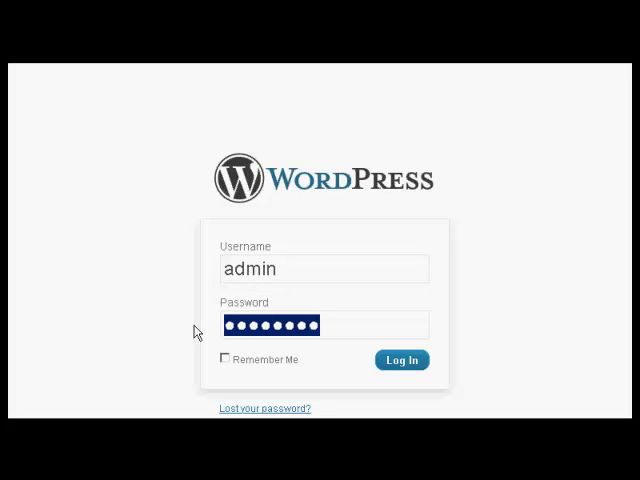
key(backspace)
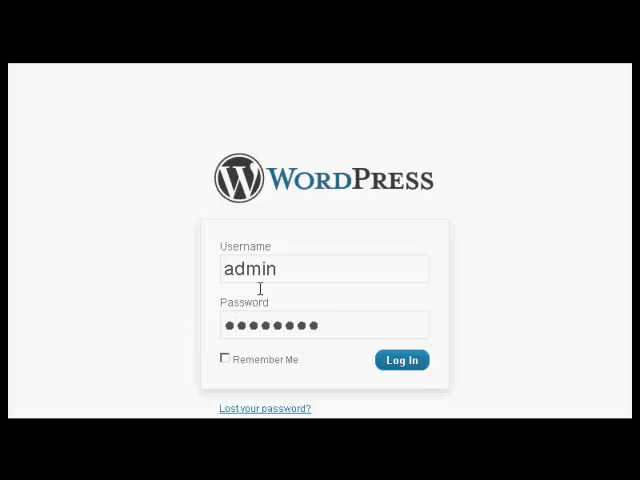
click(401, 360)
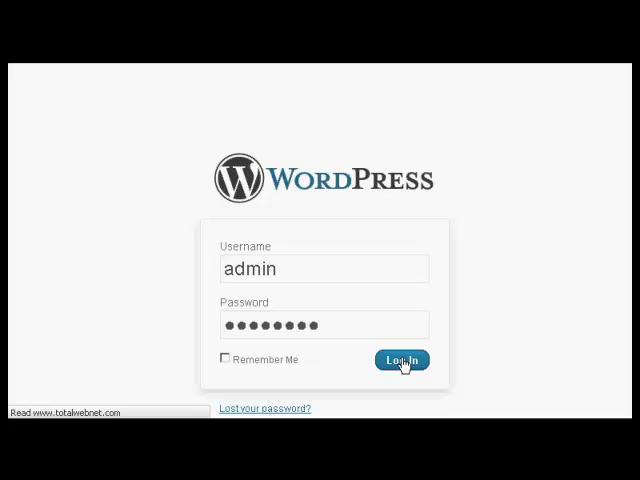
click(401, 360)
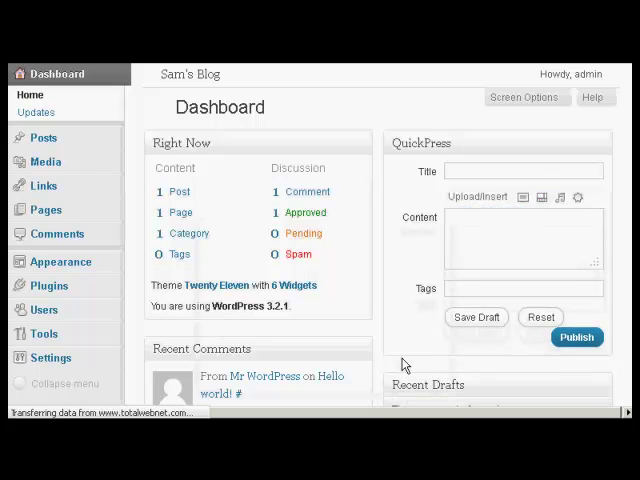